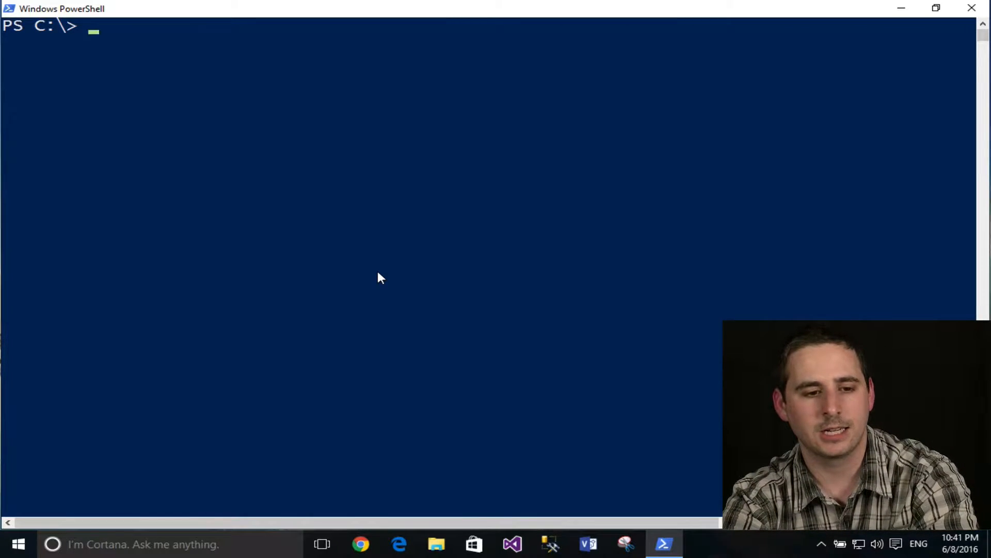
Enter help Get-EventLog to display its name, synopsis, syntax and description.
{"action": "type", "text": "help"}
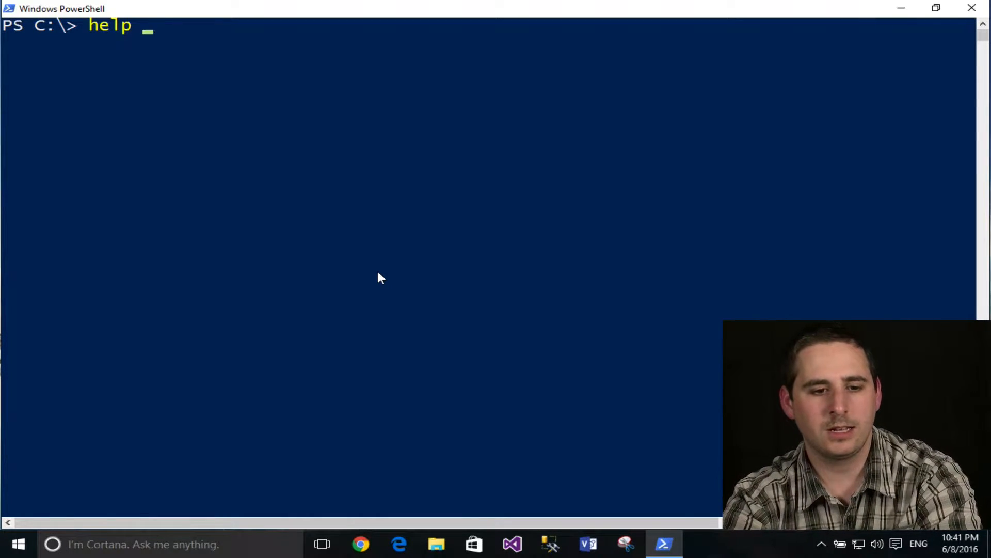
{"action": "type", "text": "get-even"}
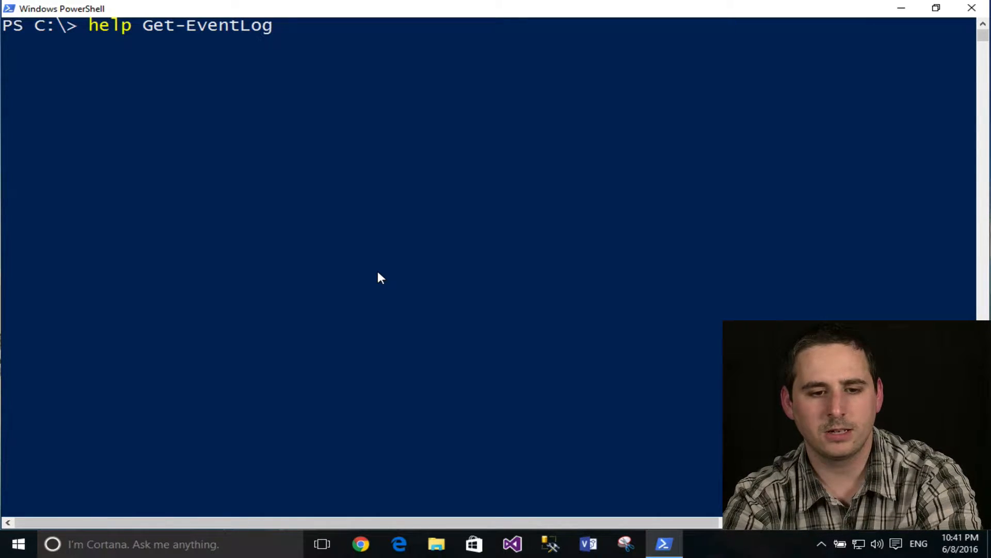
{"action": "type", "text": "-s"}
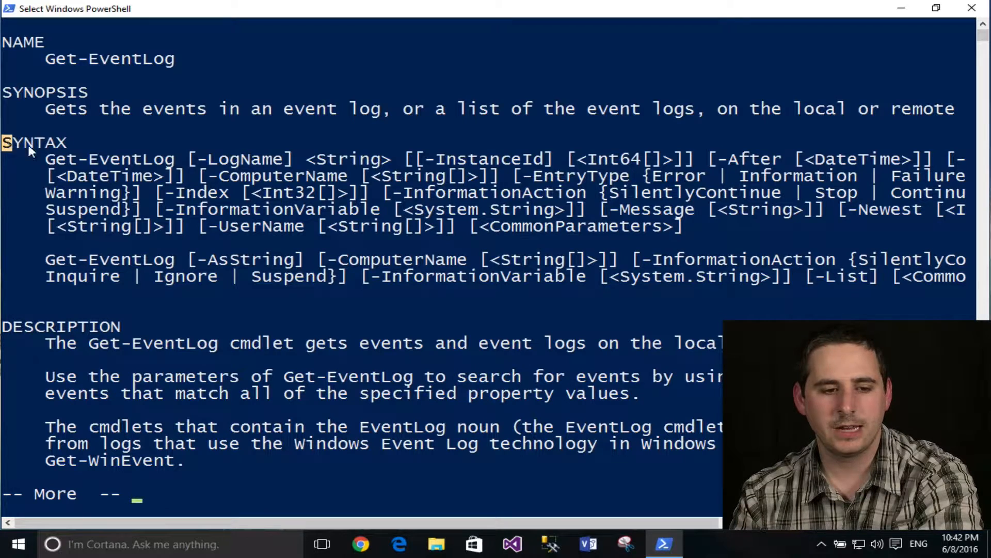
Highlight both Get-EventLog syntax forms, then scroll down to the -After parameter.
{"action": "left_click_drag", "start_coordinate": [6, 142], "coordinate": [654, 282]}
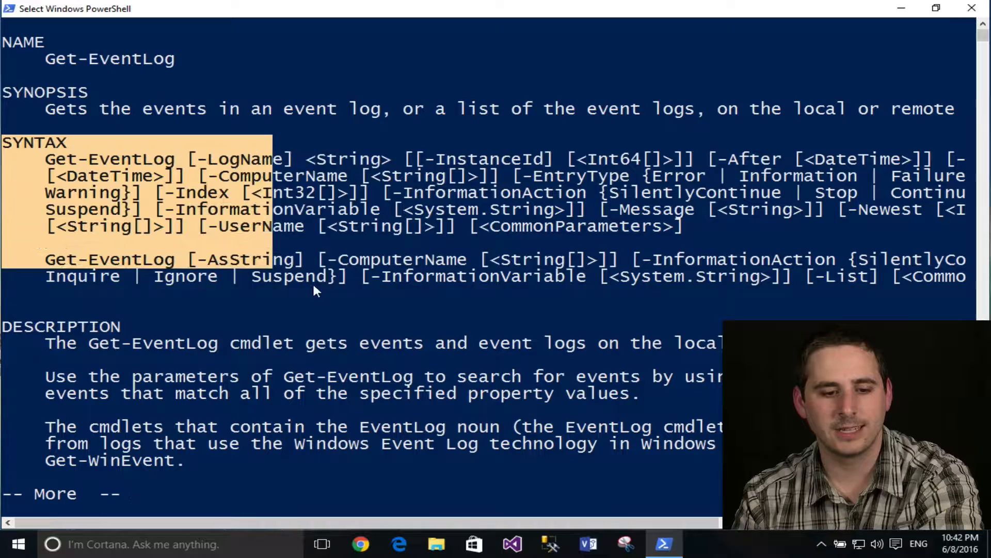
{"action": "left_click_drag", "start_coordinate": [310, 284], "coordinate": [524, 279]}
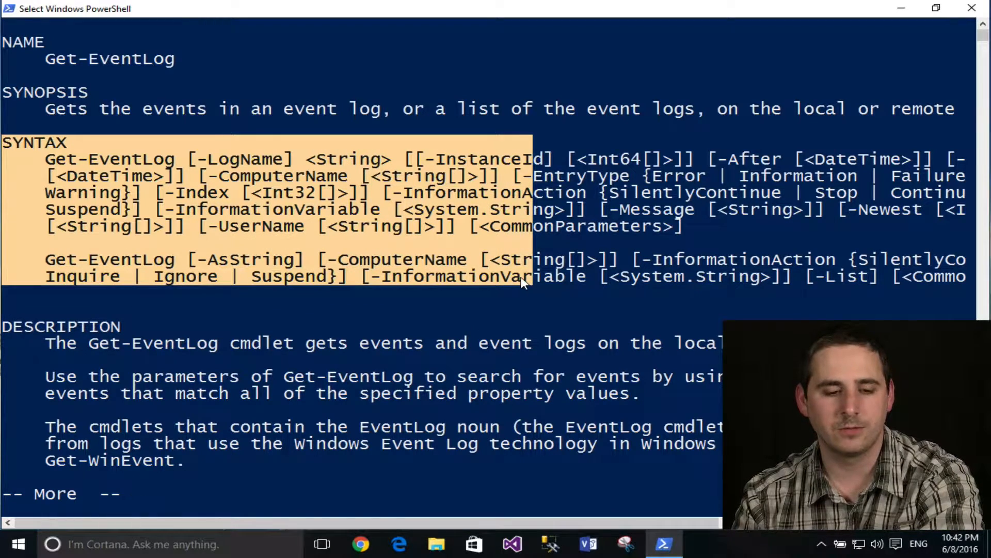
{"action": "scroll", "scroll_direction": "down", "scroll_amount": 3}
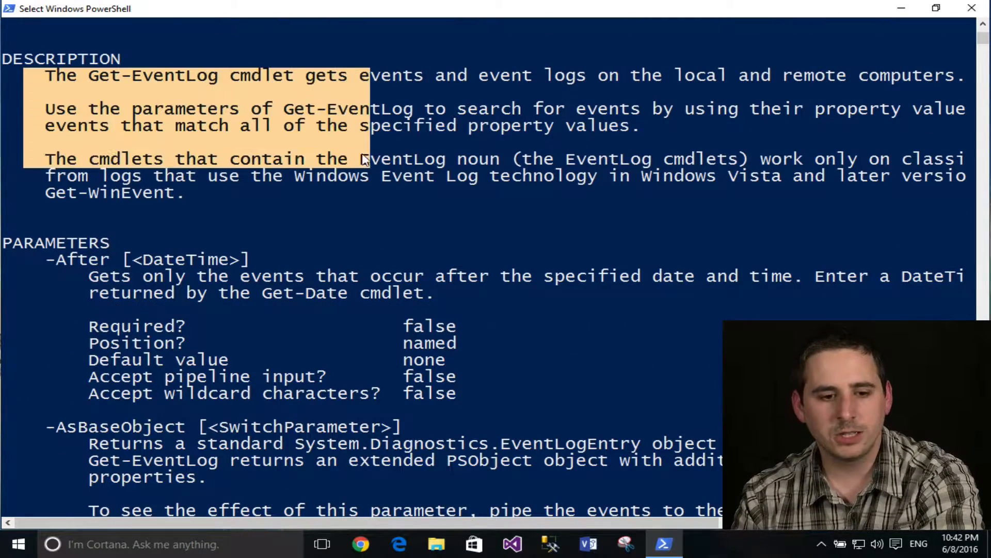
{"action": "scroll", "scroll_direction": "down", "scroll_amount": 3}
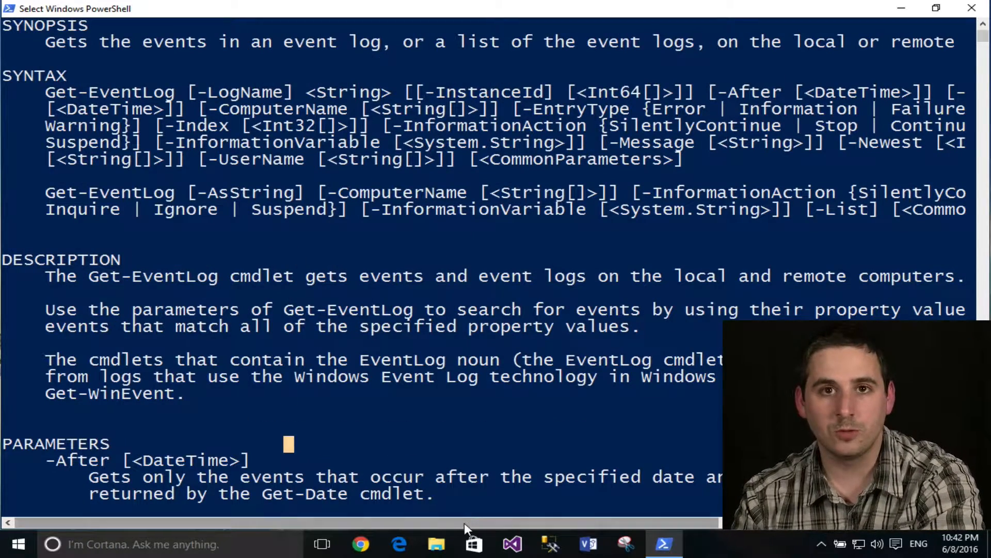
{"action": "scroll", "scroll_direction": "right", "scroll_amount": 3}
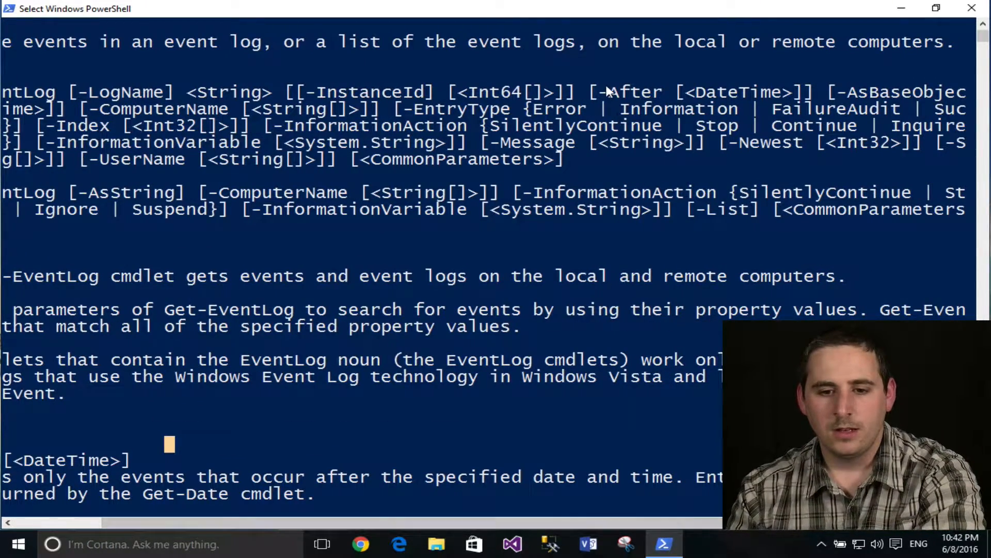
{"action": "double_click", "coordinate": [629, 92]}
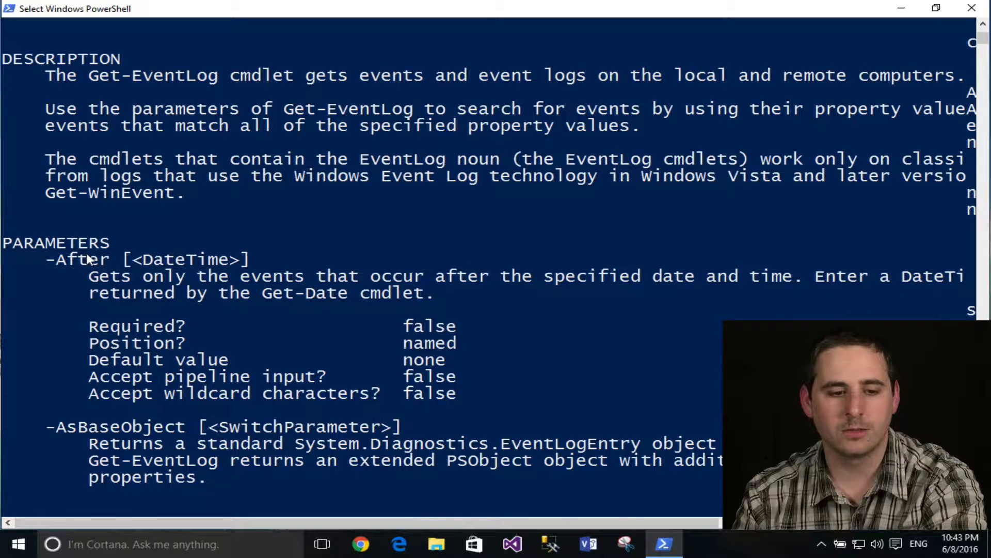
{"action": "left_click_drag", "start_coordinate": [88, 276], "coordinate": [338, 275]}
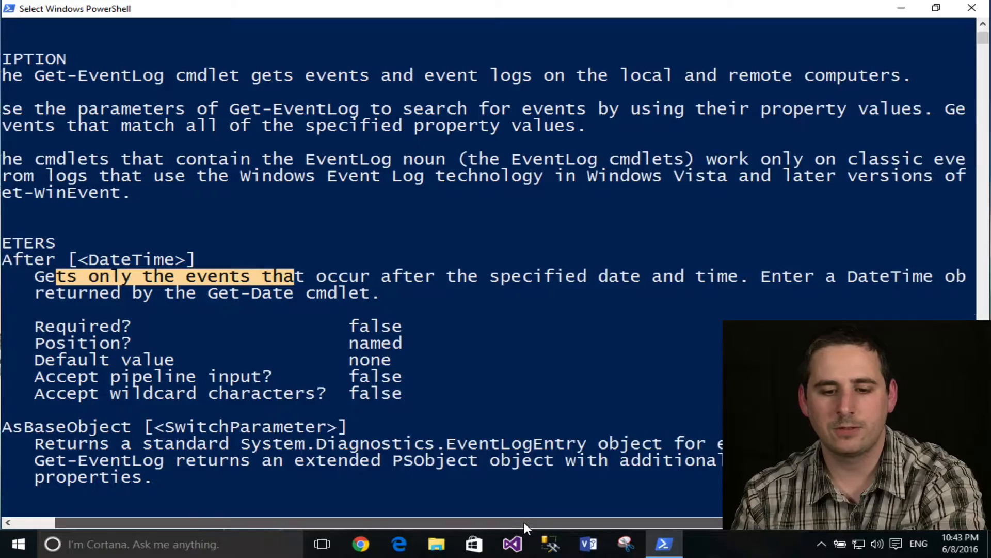
{"action": "scroll", "scroll_direction": "right", "scroll_amount": 3}
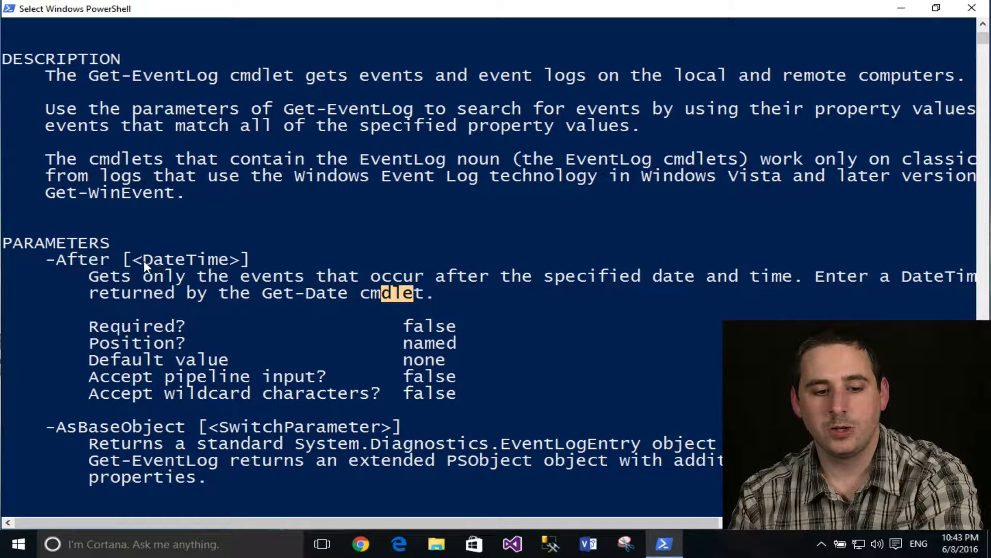
{"action": "double_click", "coordinate": [185, 259]}
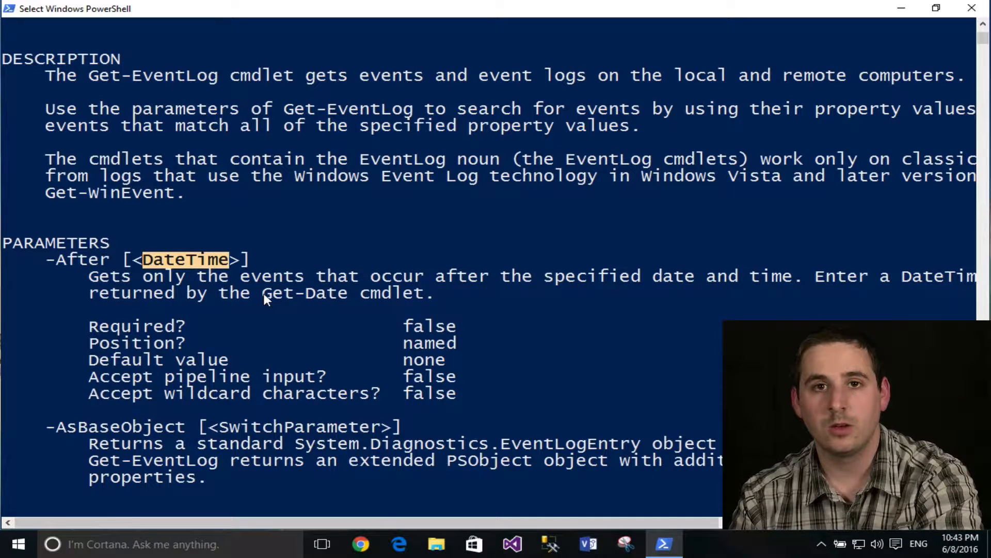
{"action": "double_click", "coordinate": [305, 293]}
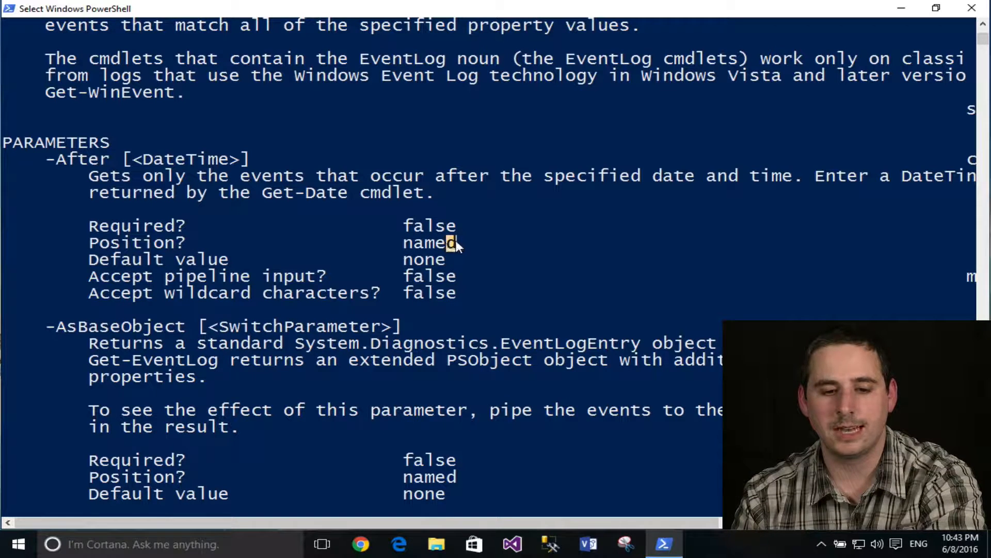
Point out the -After Position 'named' and default value 'none', then scroll further.
{"action": "double_click", "coordinate": [429, 243]}
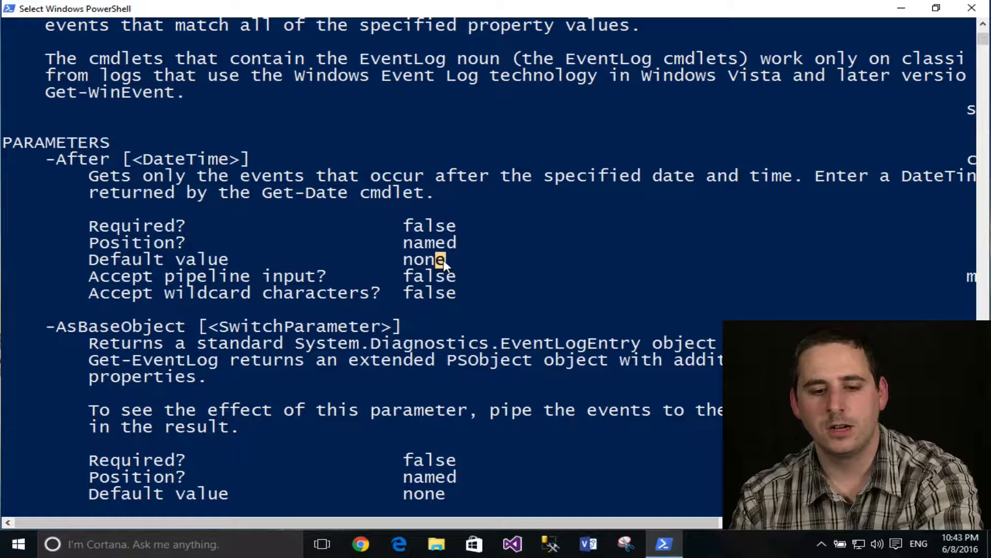
{"action": "double_click", "coordinate": [424, 259]}
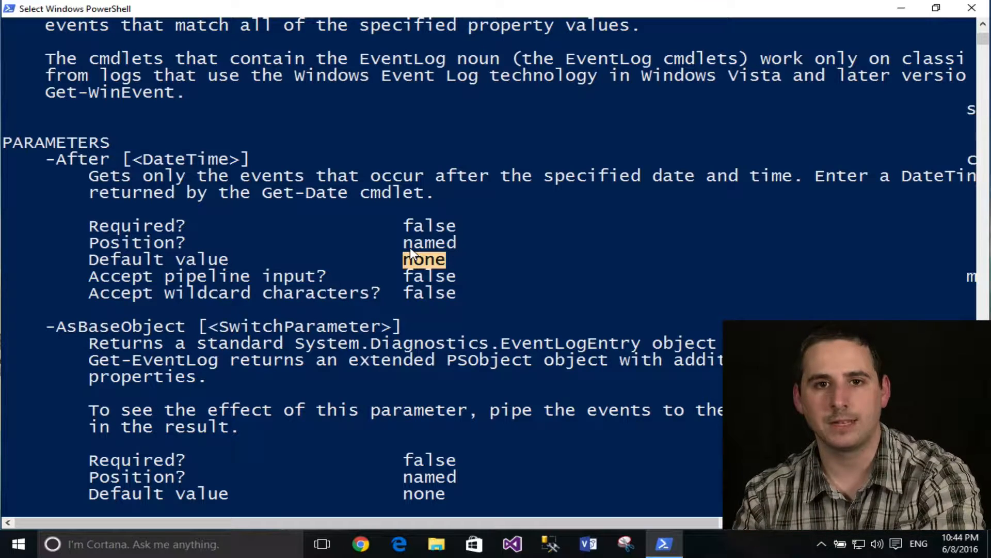
{"action": "scroll", "scroll_direction": "down", "scroll_amount": 3}
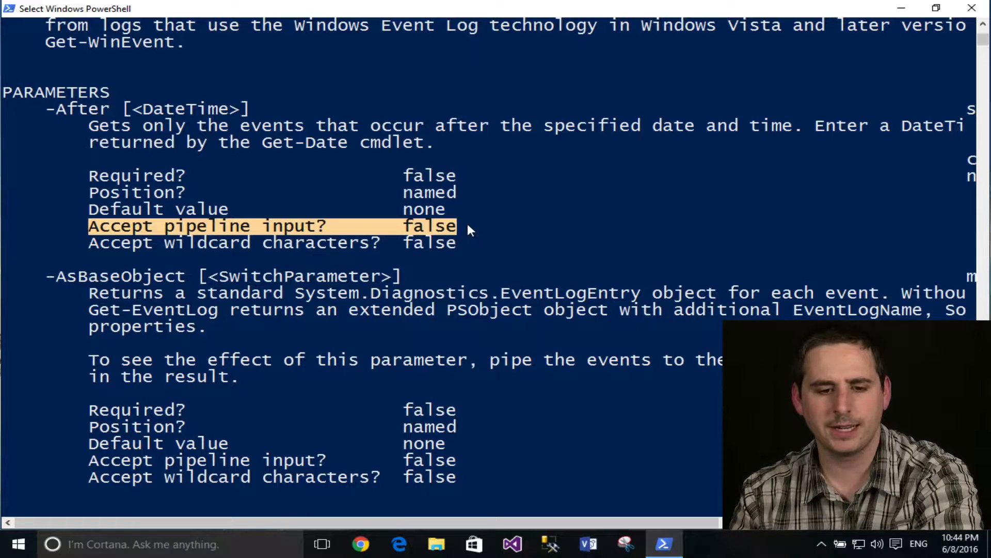
{"action": "mouse_move", "coordinate": [484, 225]}
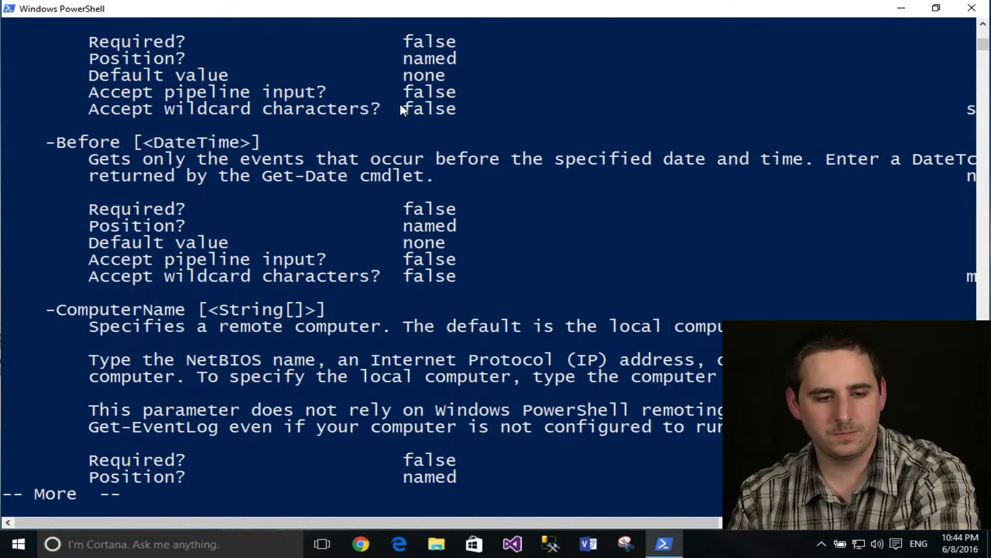
Highlight the note that input cannot be piped, then scroll toward the examples.
{"action": "left_click_drag", "start_coordinate": [57, 141], "coordinate": [183, 158]}
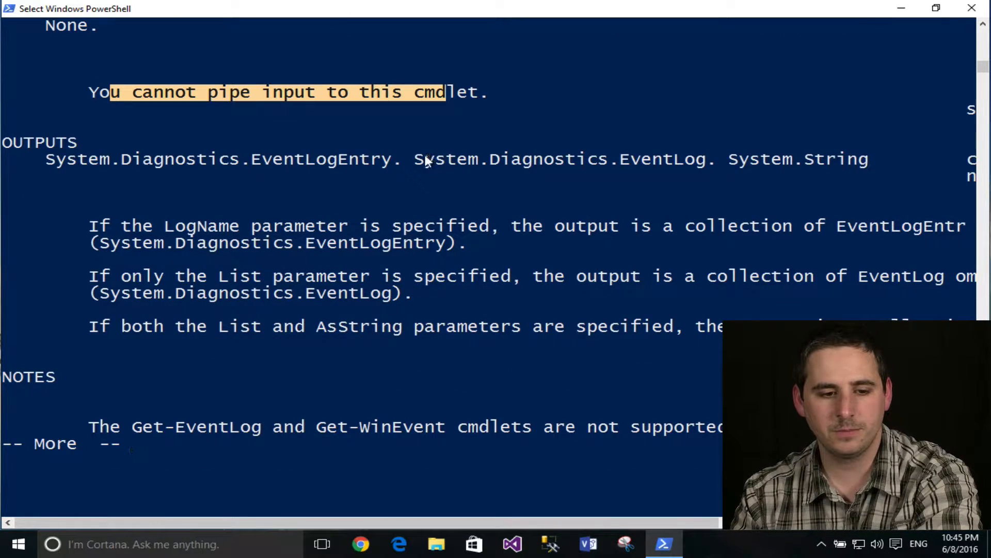
{"action": "scroll", "scroll_direction": "down", "scroll_amount": 3}
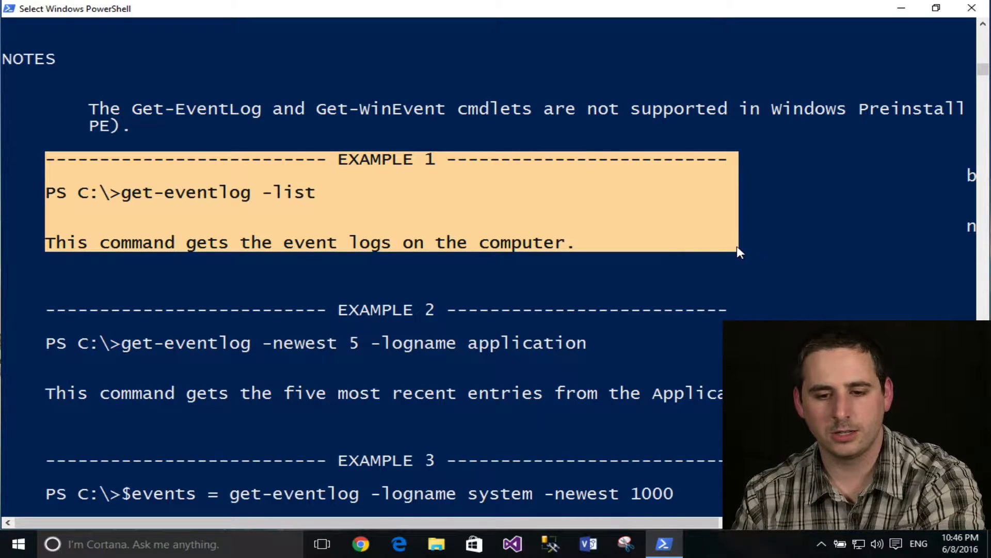
Scroll to Example 3 and select a line of its text.
{"action": "scroll", "scroll_direction": "down", "scroll_amount": 3}
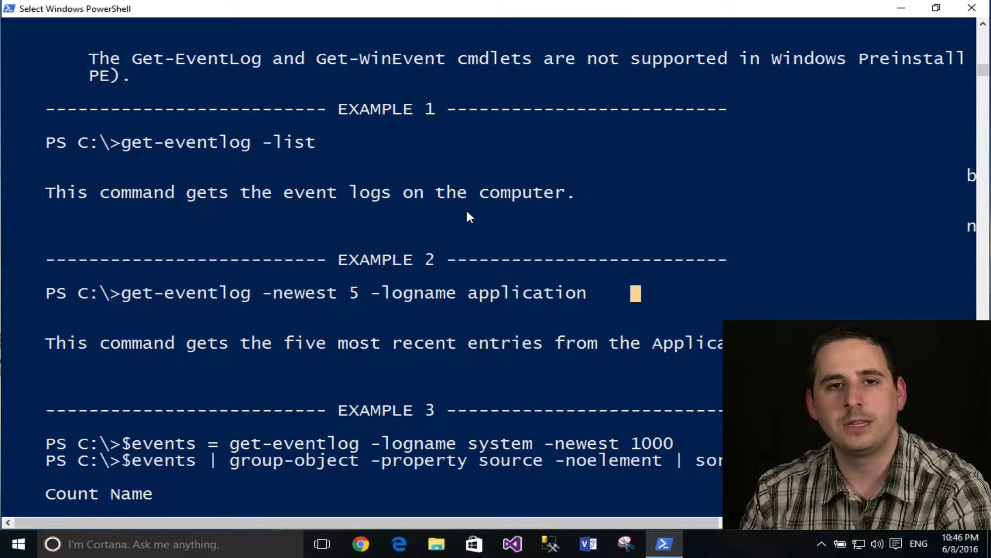
{"action": "mouse_move", "coordinate": [406, 107]}
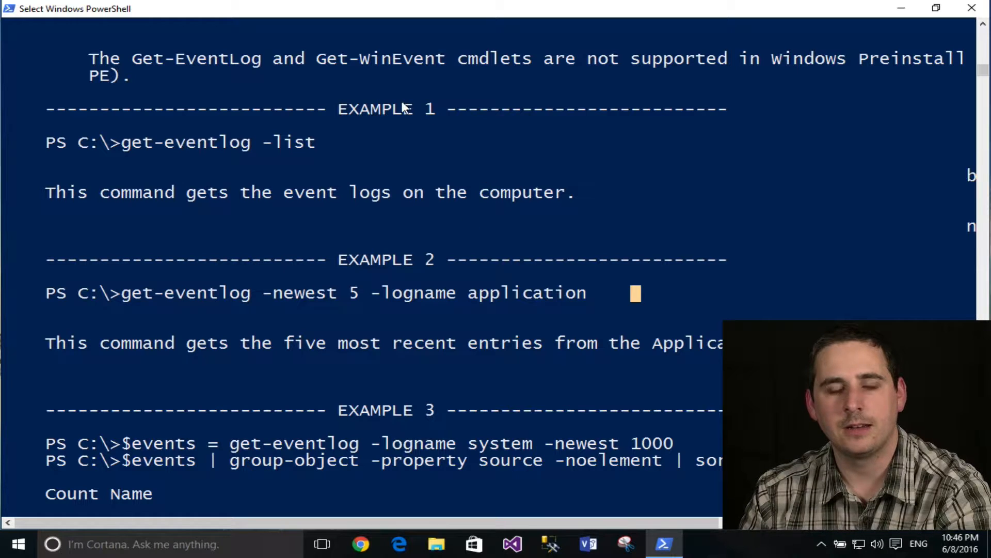
{"action": "scroll", "scroll_direction": "down", "scroll_amount": 3}
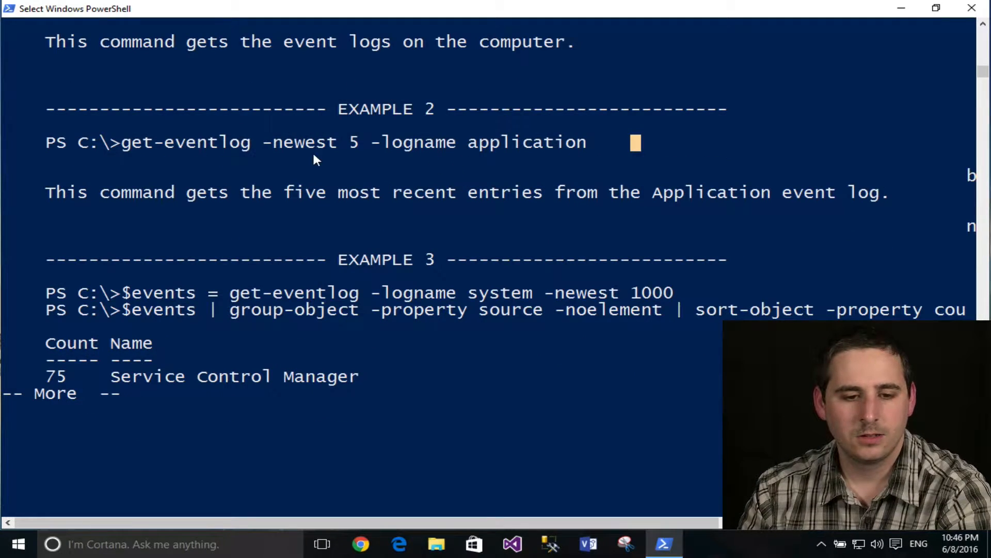
{"action": "left_click_drag", "start_coordinate": [110, 141], "coordinate": [319, 142]}
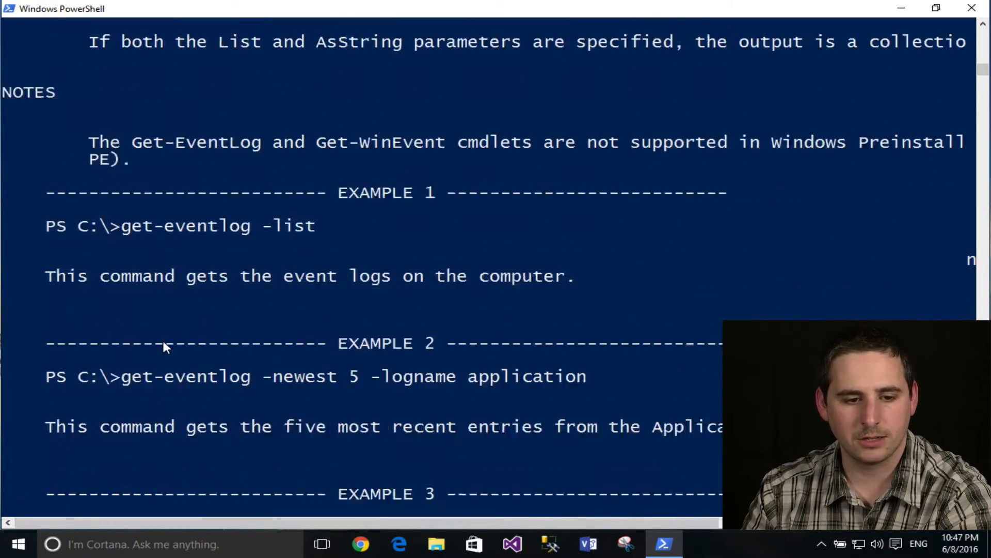
Highlight the Service Control Manager source name, then scroll through Examples 6–8.
{"action": "scroll", "scroll_direction": "down", "scroll_amount": 3}
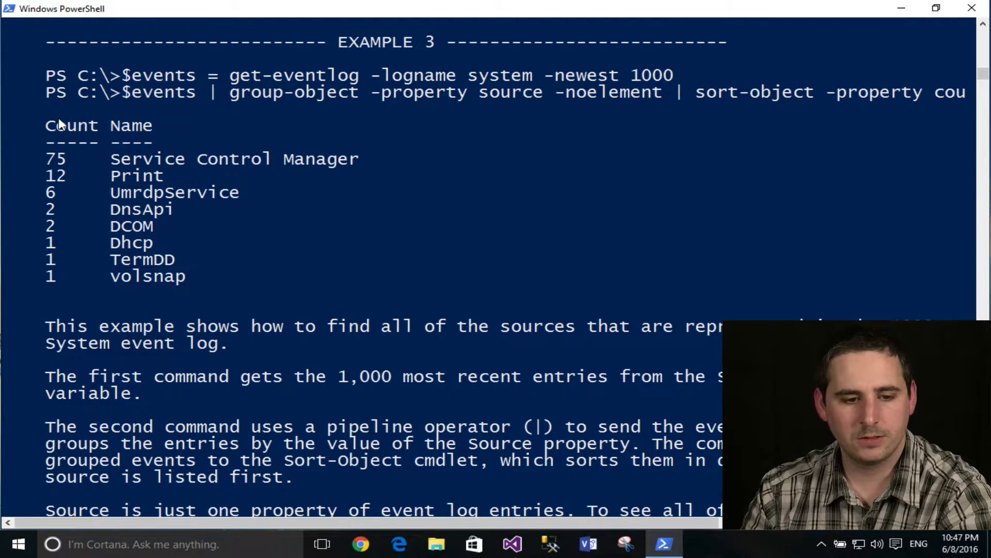
{"action": "left_click_drag", "start_coordinate": [336, 159], "coordinate": [361, 158]}
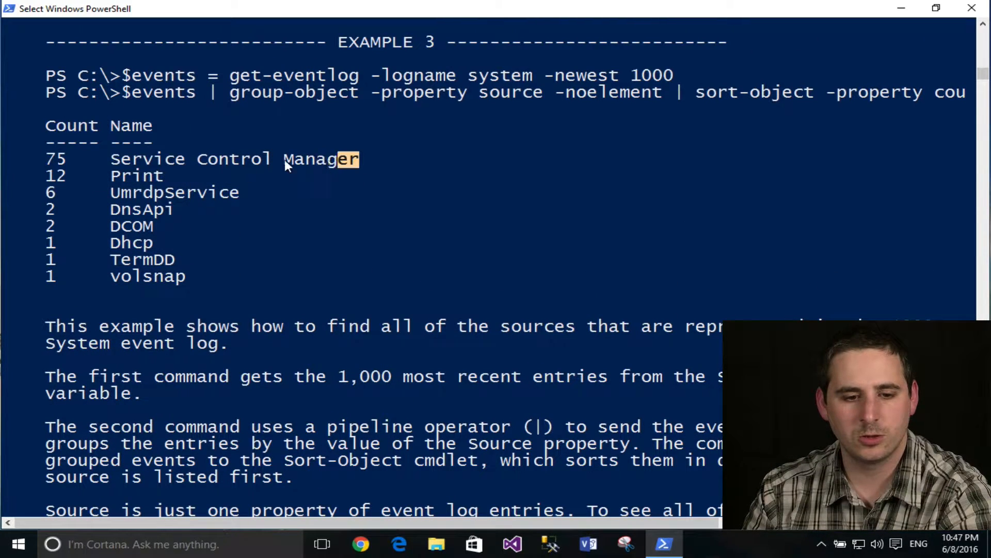
{"action": "left_click_drag", "start_coordinate": [338, 159], "coordinate": [109, 158]}
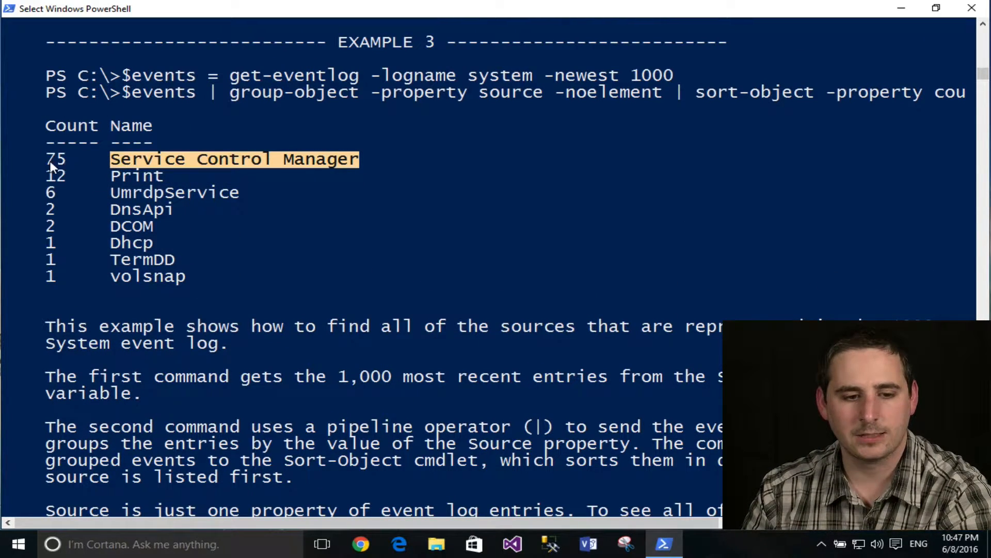
{"action": "left_click", "coordinate": [54, 175]}
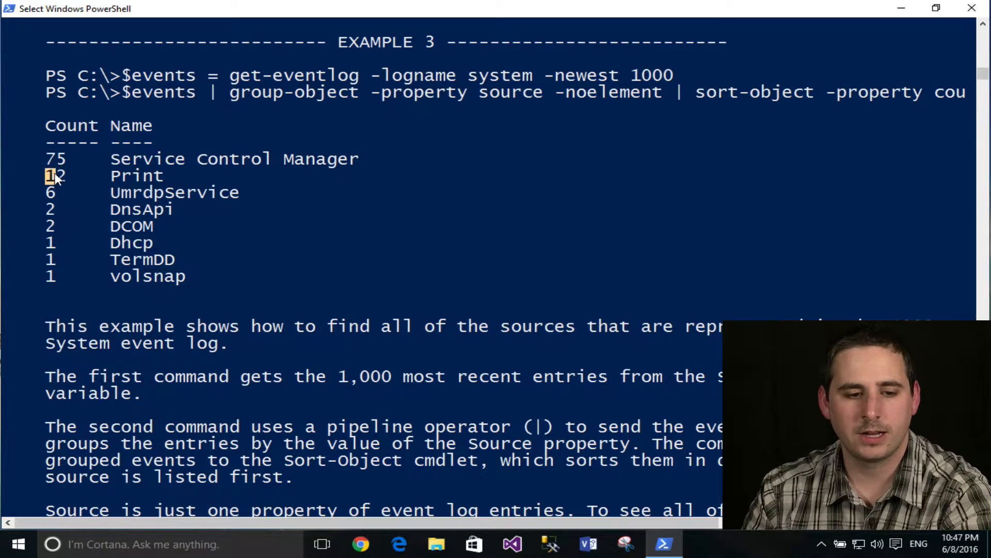
{"action": "scroll", "scroll_direction": "down", "scroll_amount": 3}
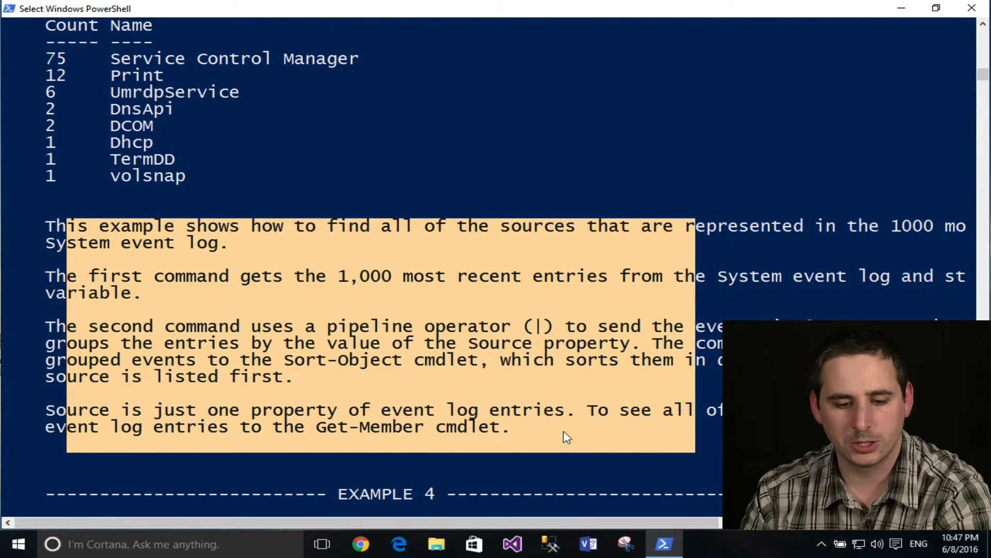
{"action": "scroll", "scroll_direction": "down", "scroll_amount": 3}
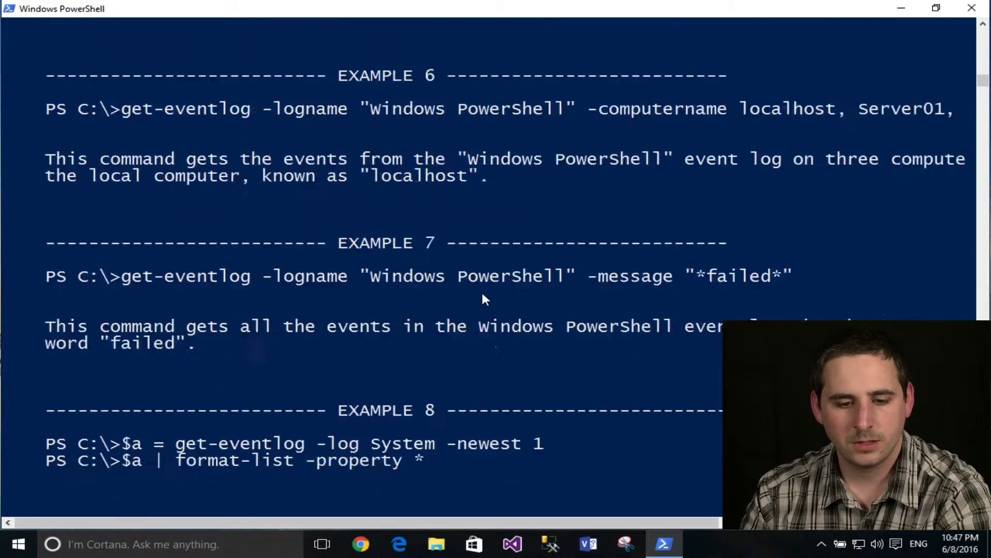
Scroll to the end and highlight the Online Version address under Related Links.
{"action": "scroll", "scroll_direction": "down", "scroll_amount": 3}
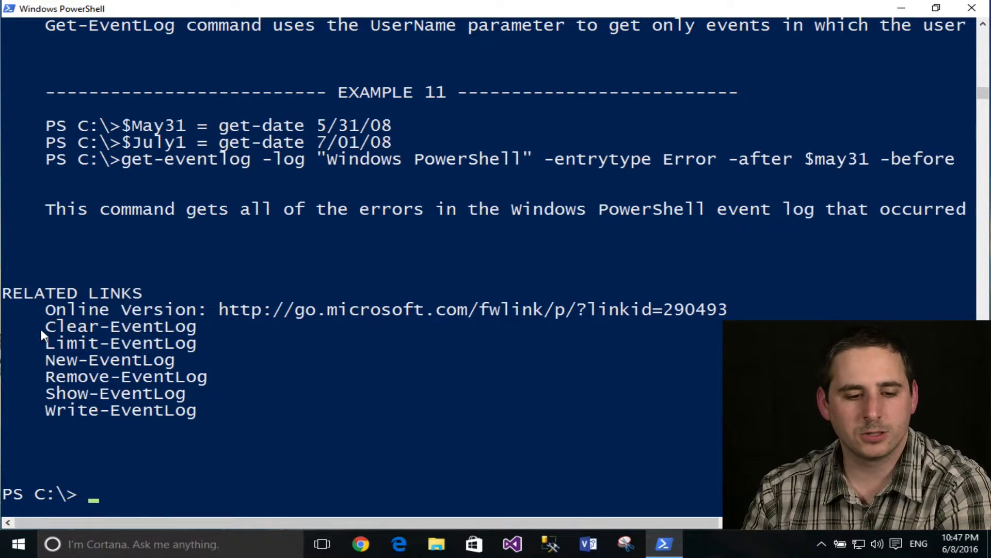
{"action": "left_click_drag", "start_coordinate": [45, 326], "coordinate": [163, 360]}
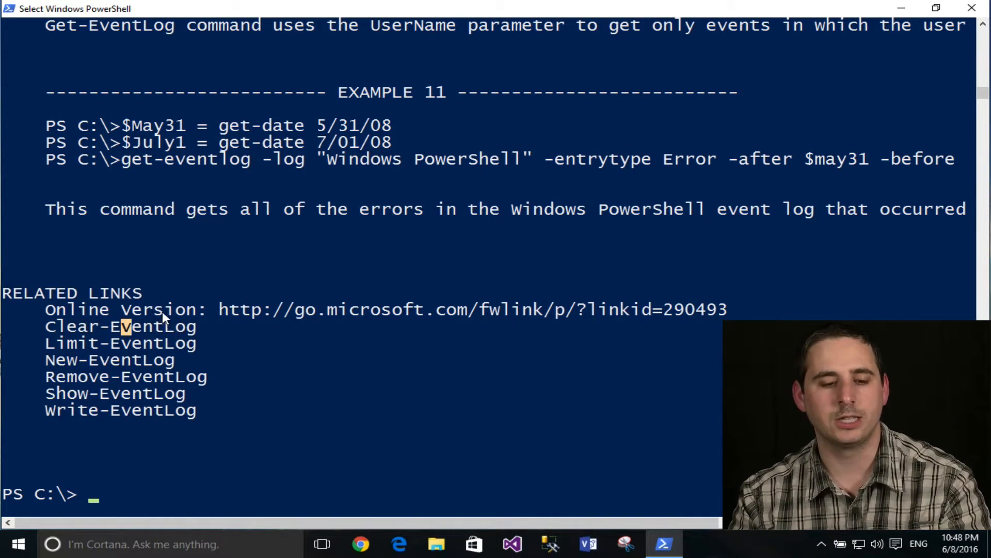
{"action": "mouse_move", "coordinate": [212, 370]}
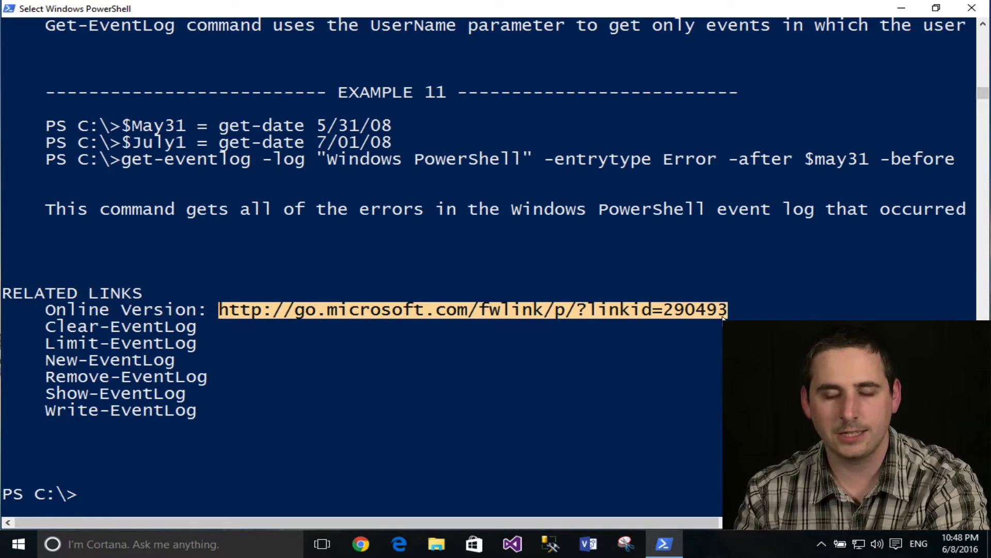
{"action": "left_click", "coordinate": [594, 392]}
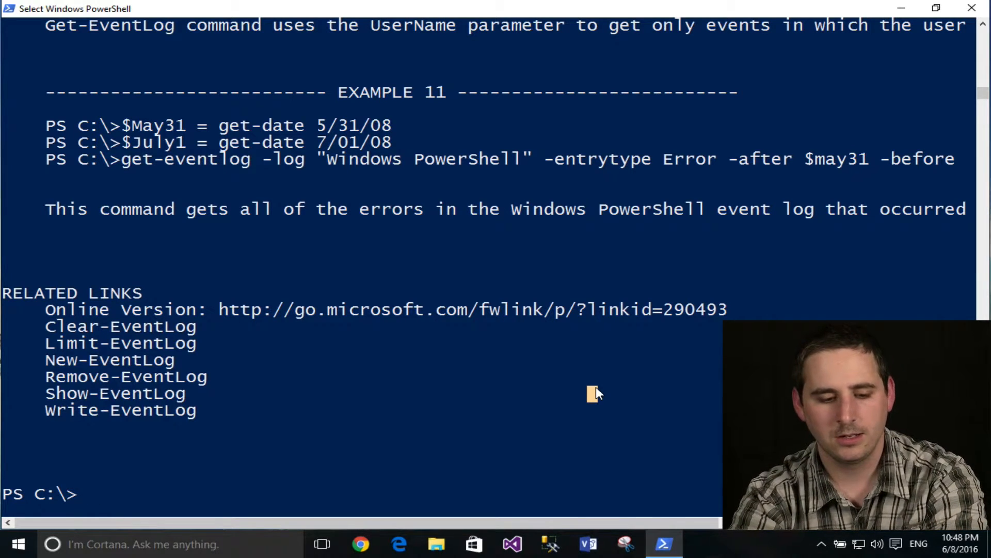
Clear the console and run help Get-EventLog -Online.
{"action": "type", "text": ".\\helpfunction.tx"}
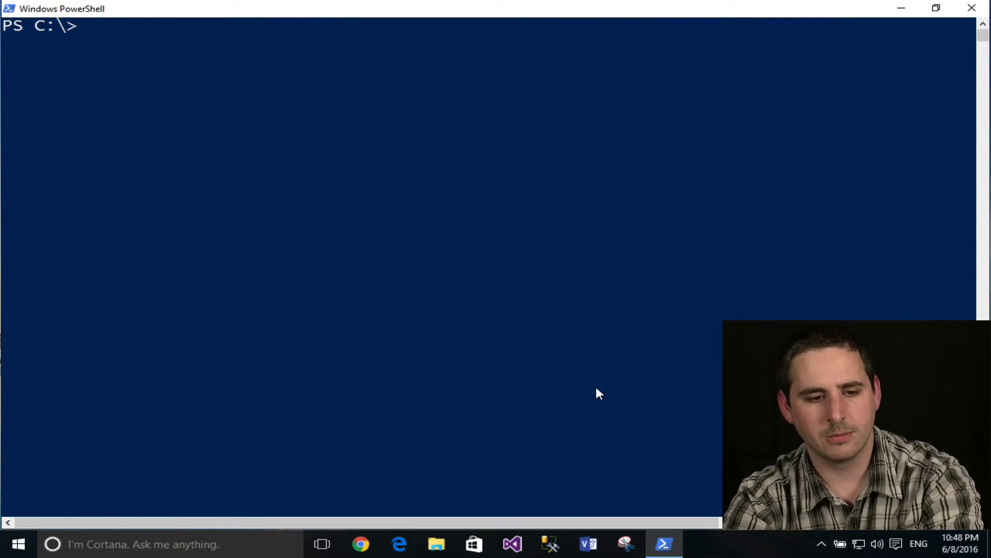
{"action": "type", "text": "help get-EventLog"}
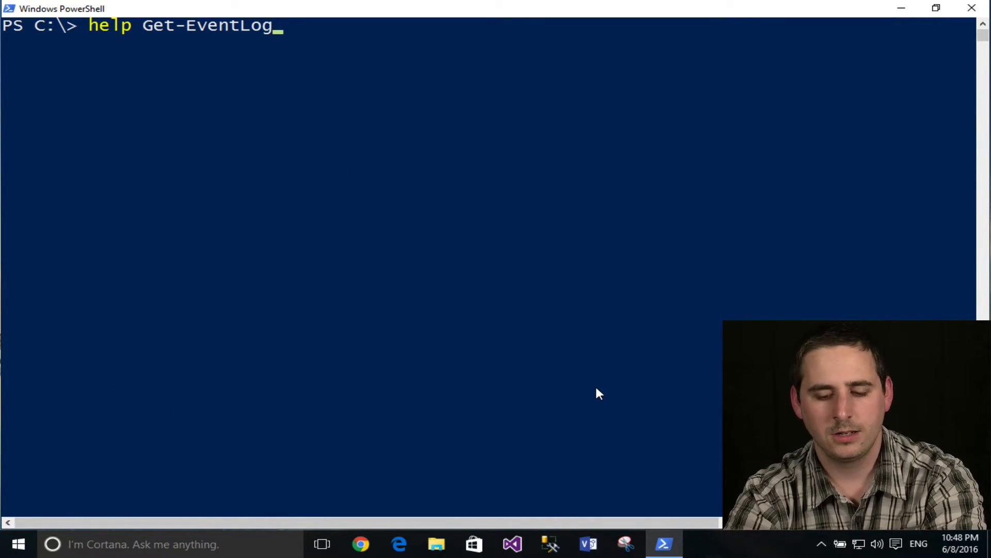
{"action": "type", "text": "-online"}
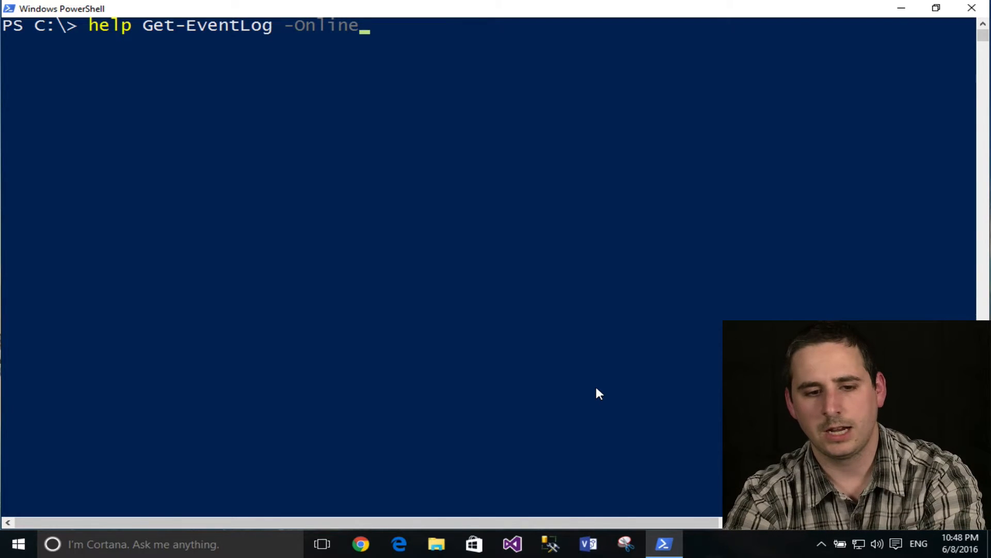
{"action": "key", "text": "Enter"}
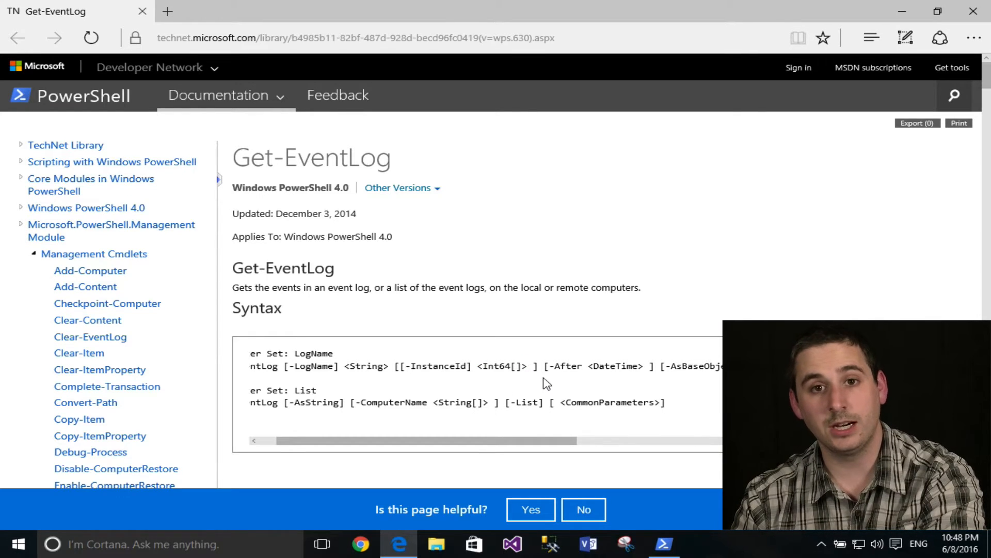
Pick Windows PowerShell 5.0 from Other Versions and highlight Int64[] in the syntax.
{"action": "scroll", "scroll_direction": "down", "scroll_amount": 3}
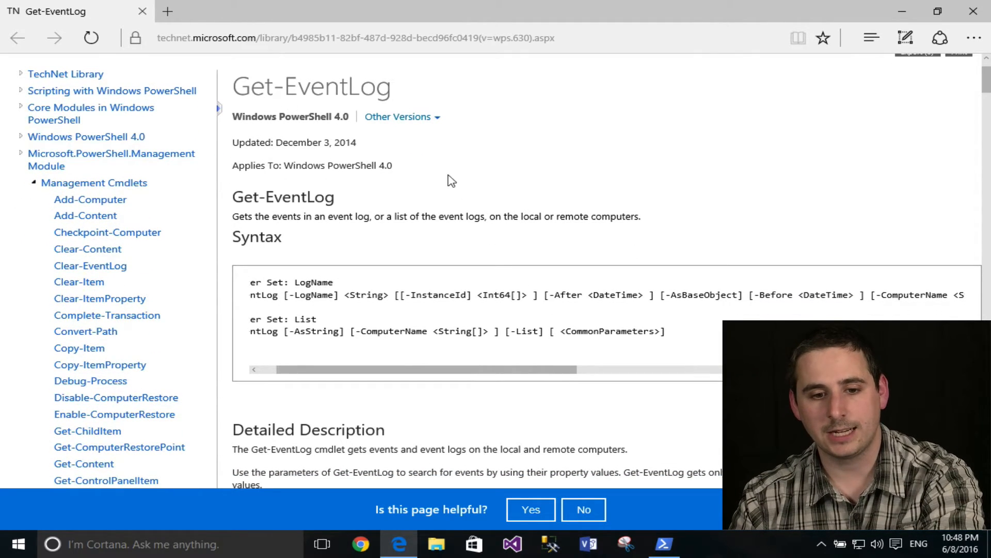
{"action": "left_click", "coordinate": [399, 116]}
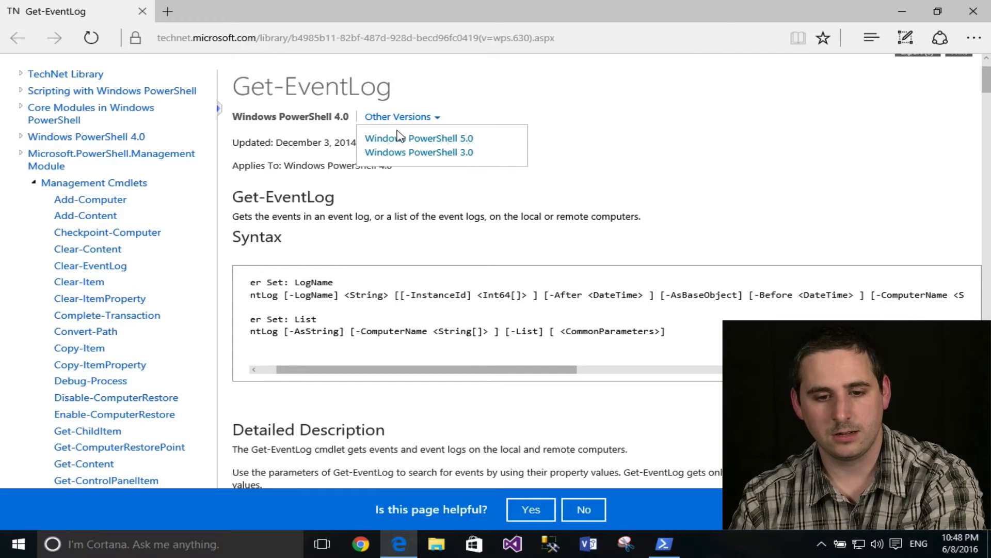
{"action": "left_click", "coordinate": [402, 116]}
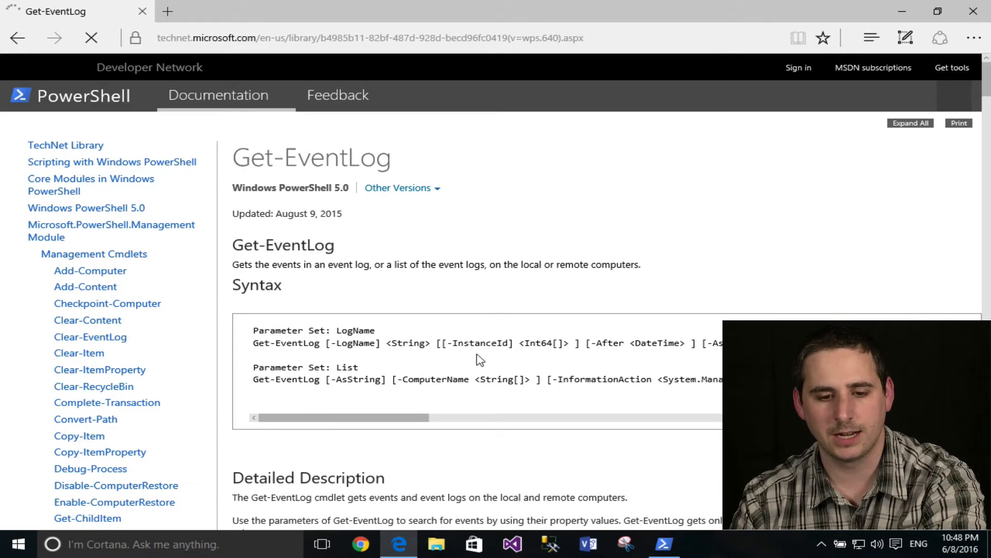
{"action": "scroll", "scroll_direction": "down", "scroll_amount": 3}
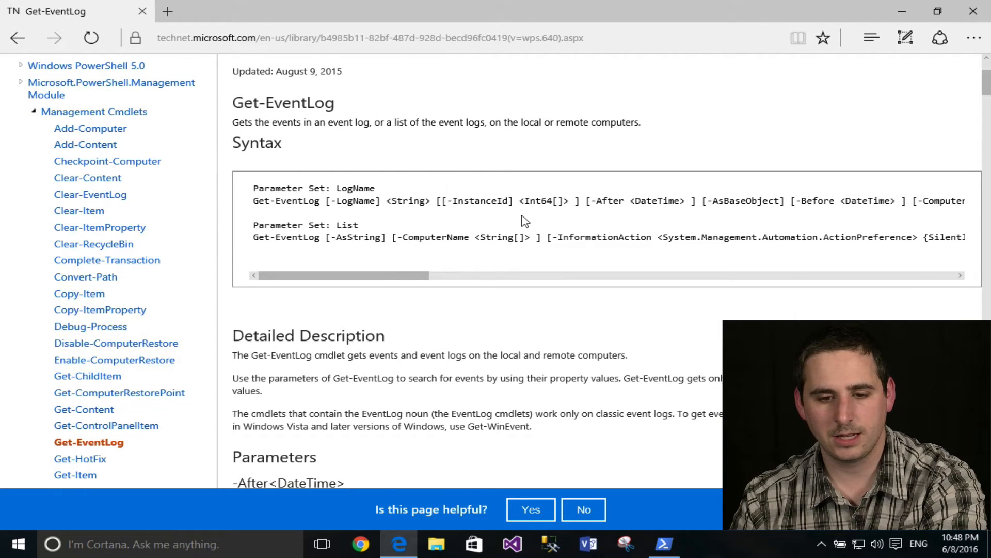
{"action": "double_click", "coordinate": [543, 200]}
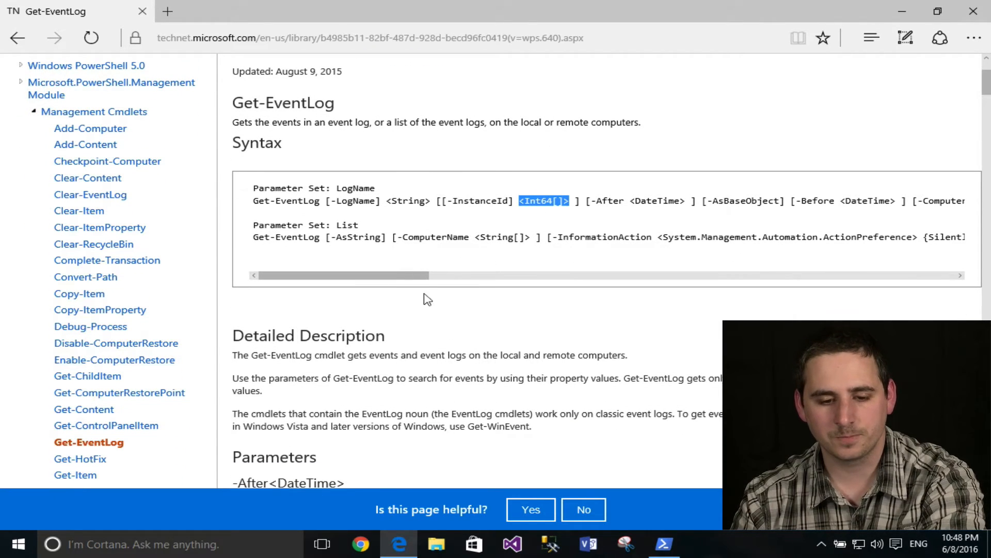
{"action": "scroll", "scroll_direction": "down", "scroll_amount": 3}
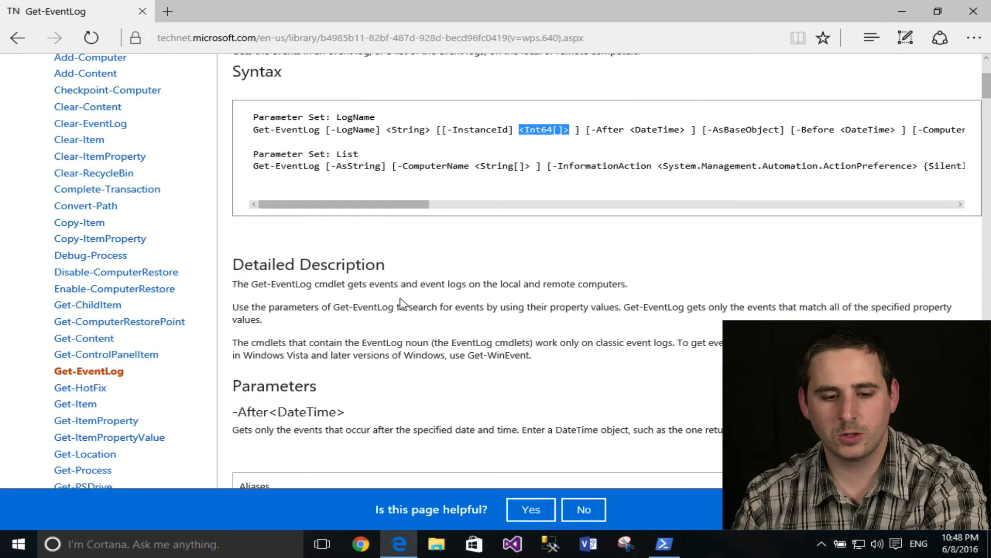
{"action": "scroll", "scroll_direction": "down", "scroll_amount": 3}
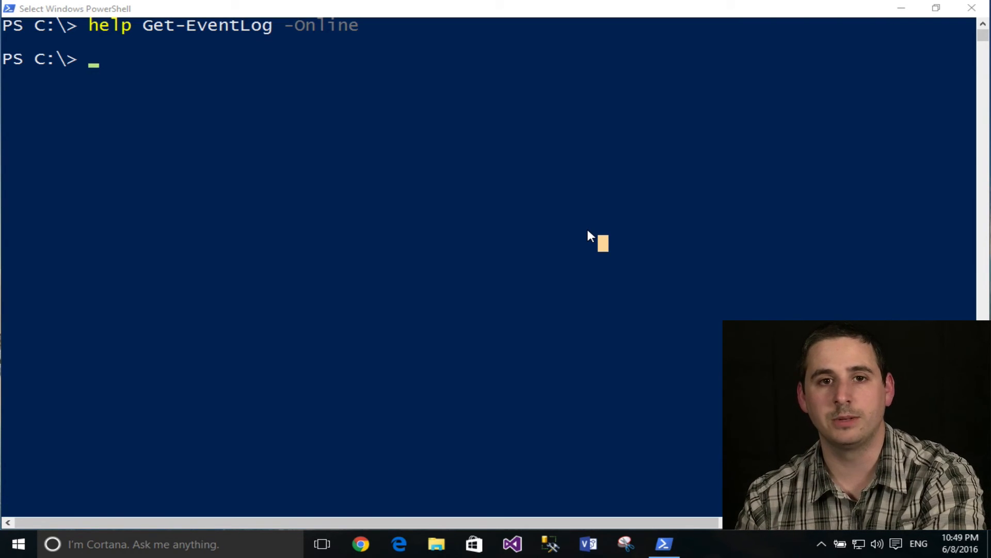
{"action": "mouse_move", "coordinate": [597, 214]}
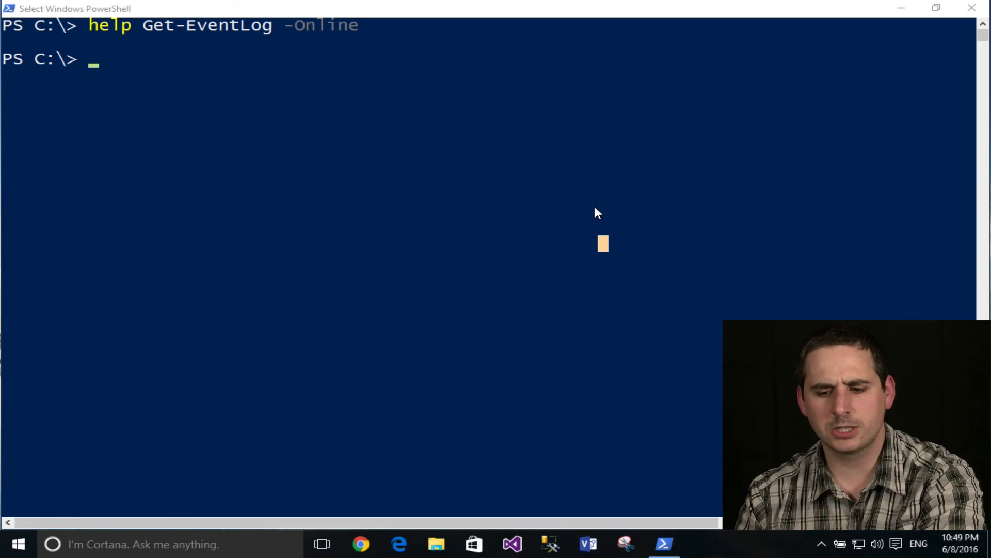
{"action": "mouse_move", "coordinate": [617, 211]}
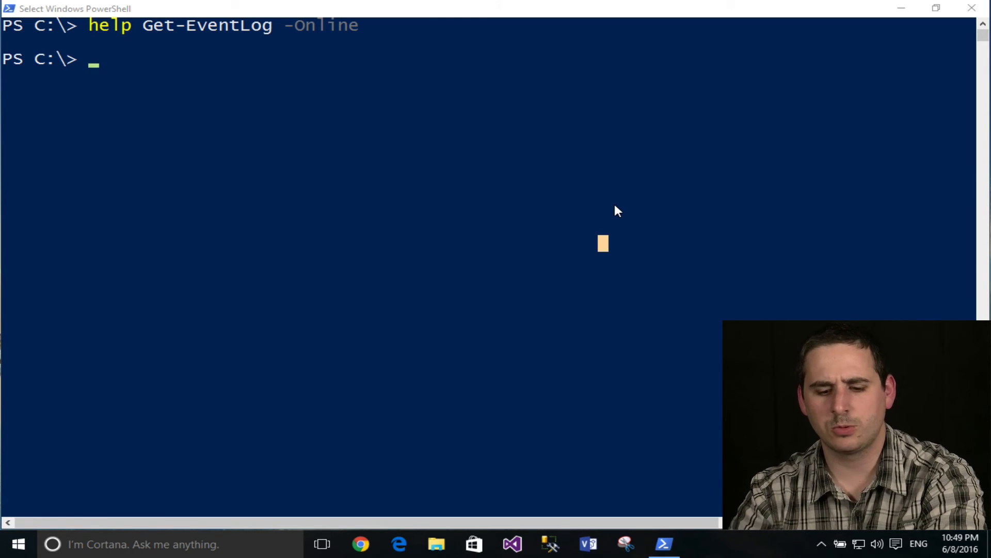
Run cls in the PowerShell window to leave an empty prompt.
{"action": "type", "text": "cls"}
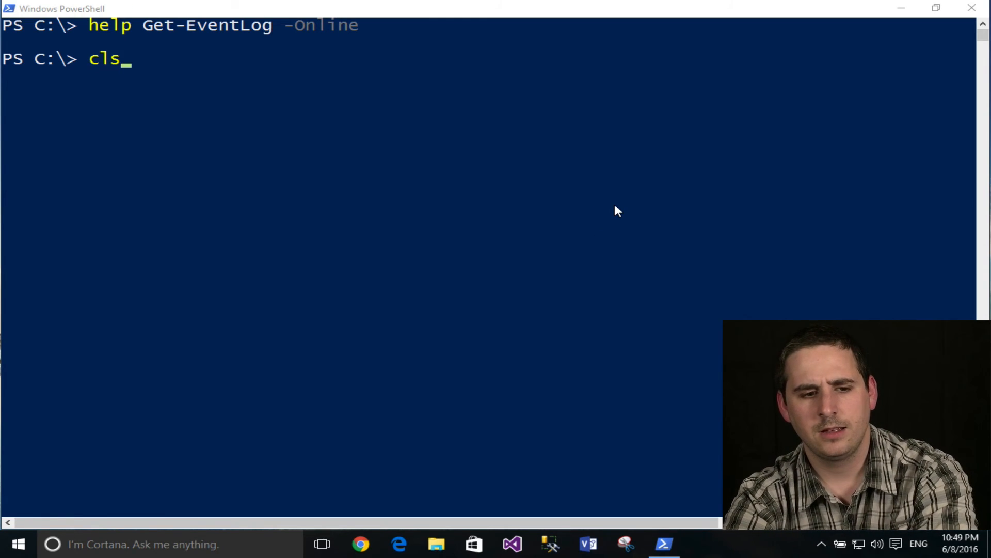
{"action": "key", "text": "Enter"}
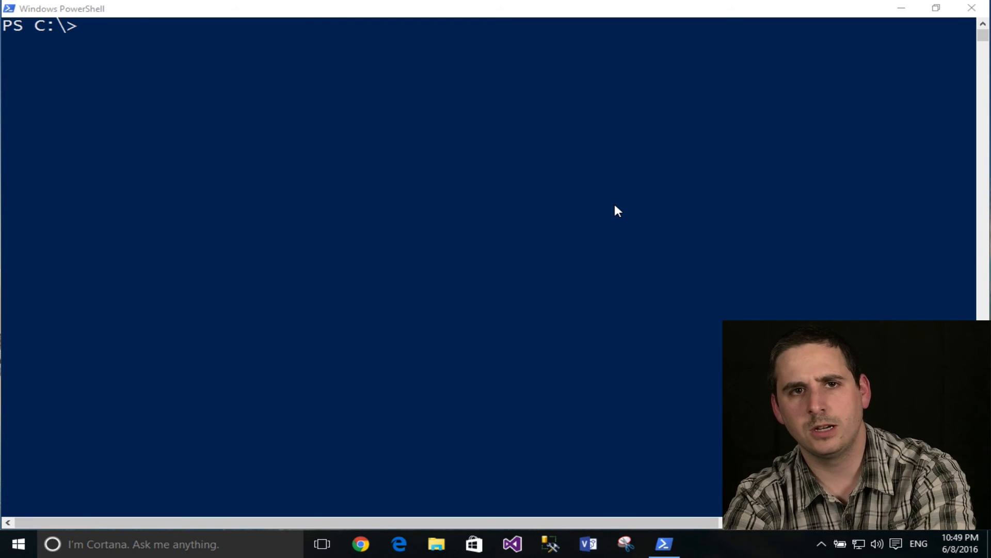